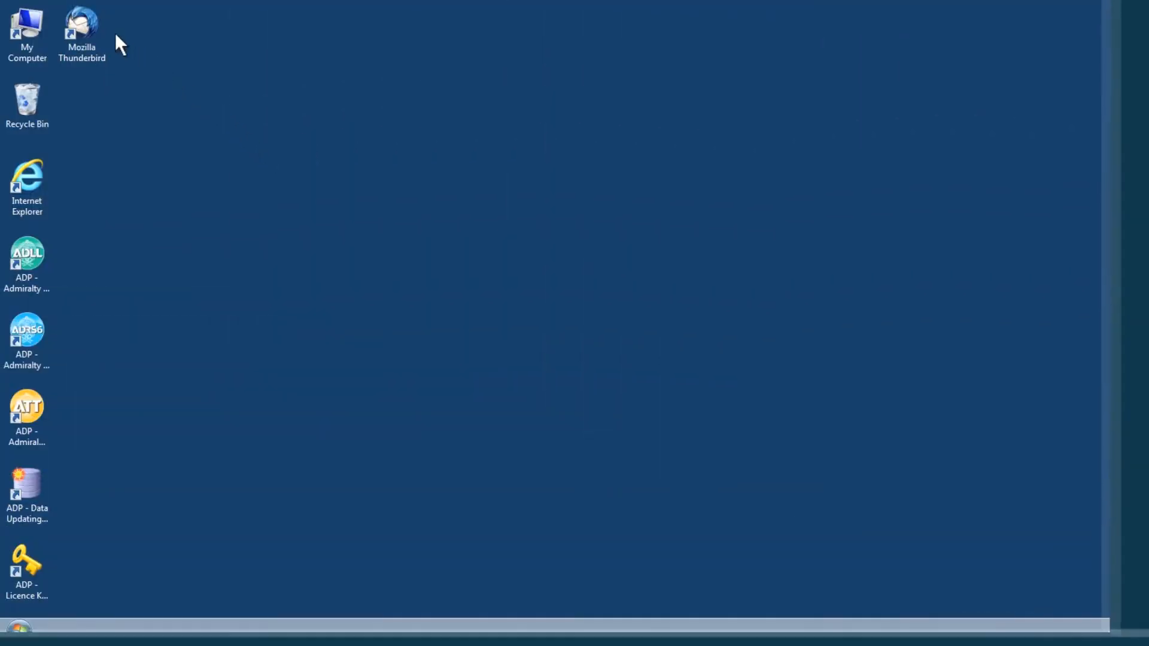
- Launch Thunderbird and show the Bundled Updates reply with its updates1.buf attachment
double_click(81, 29)
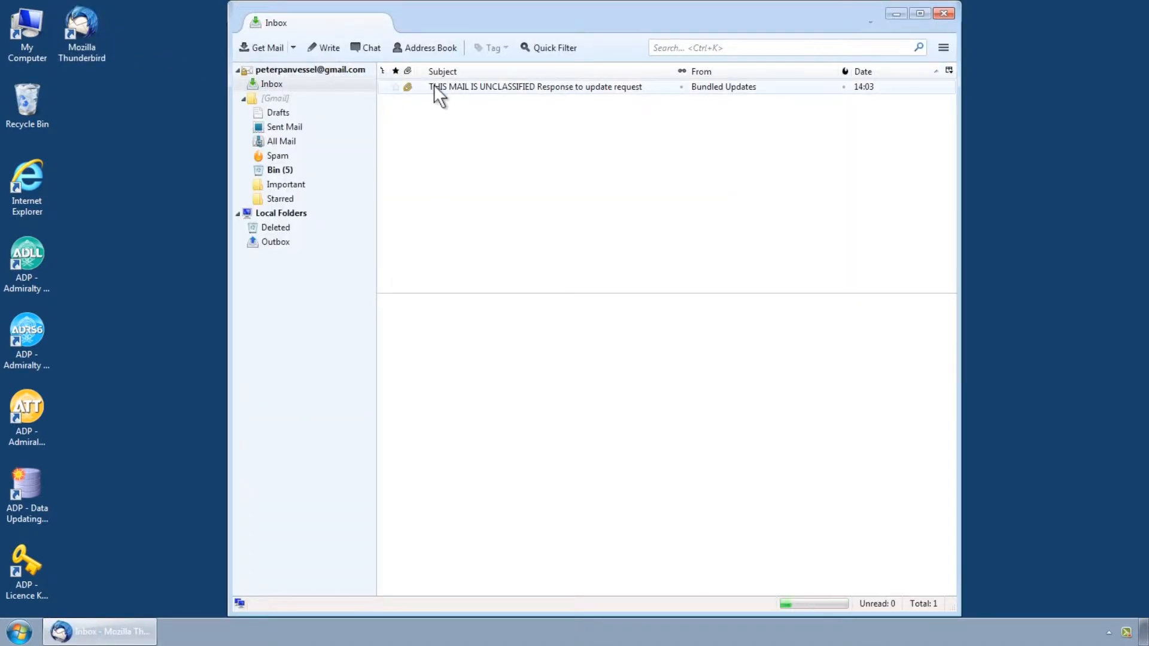
click(535, 86)
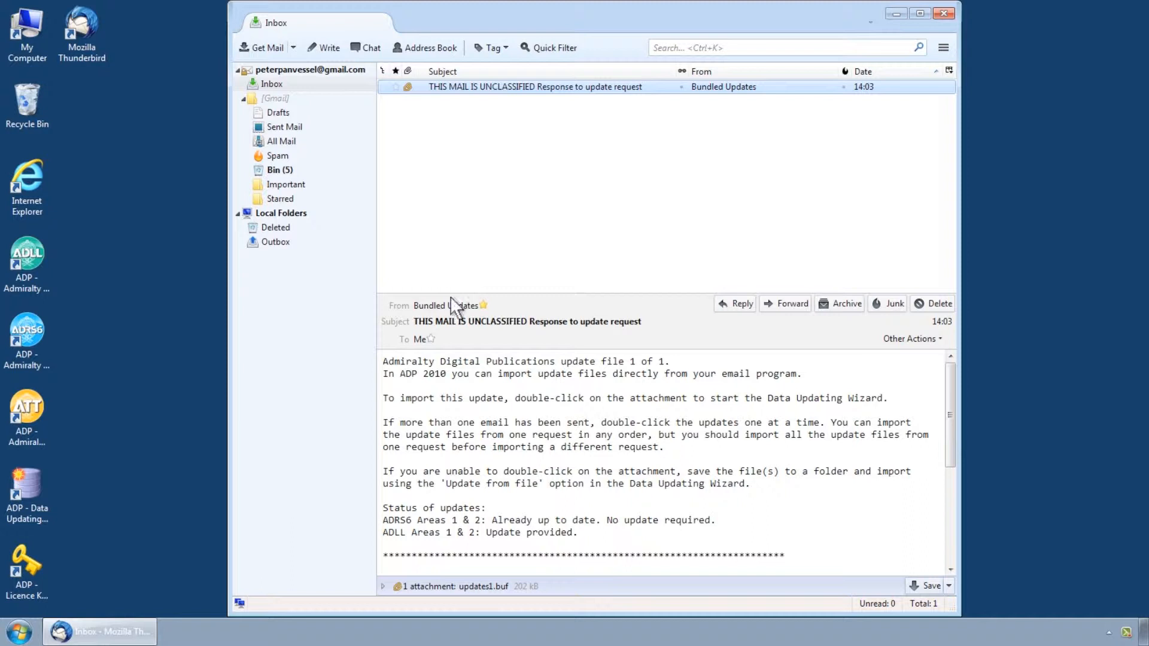
click(483, 586)
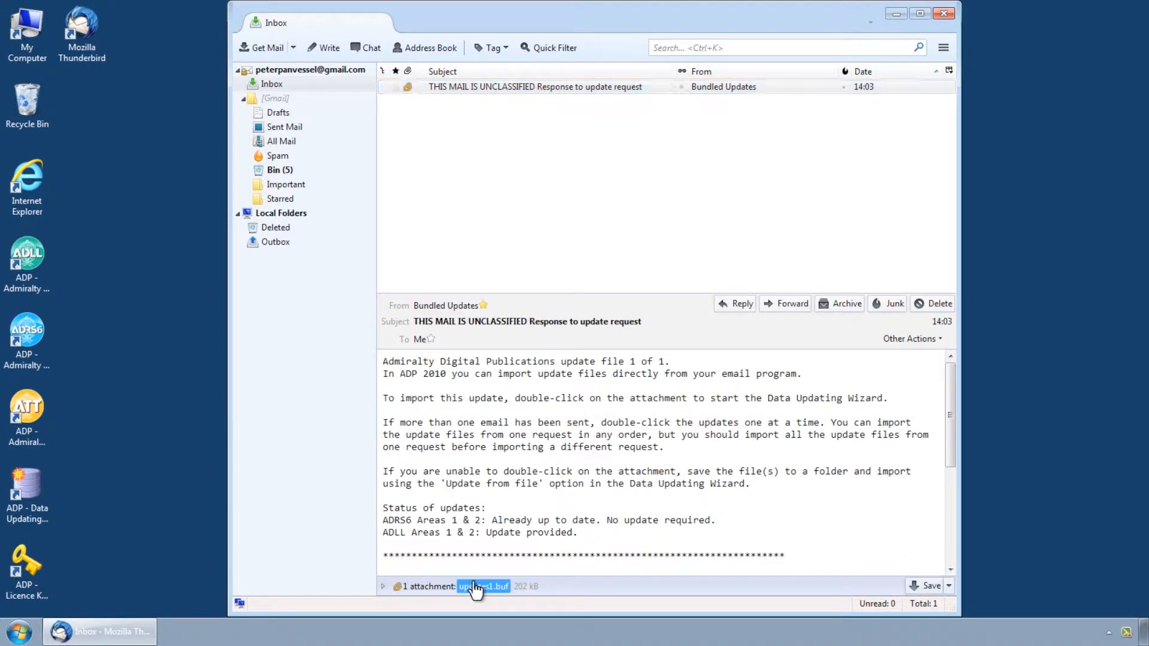
- Save the updates1.buf attachment to the Desktop
double_click(483, 587)
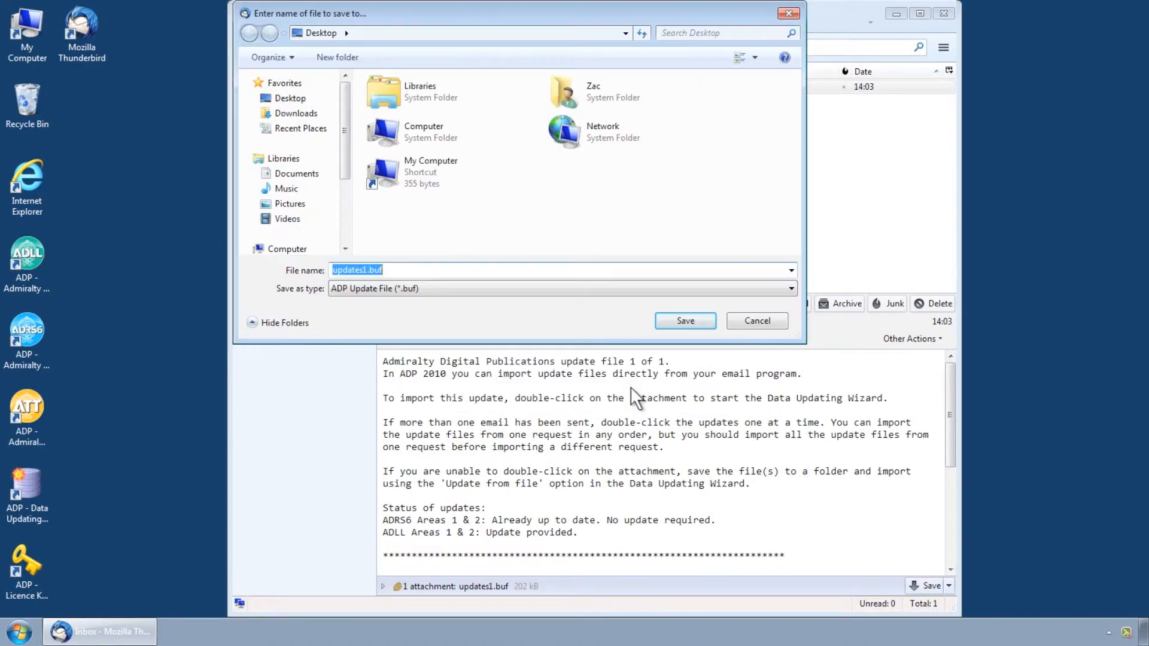
click(685, 321)
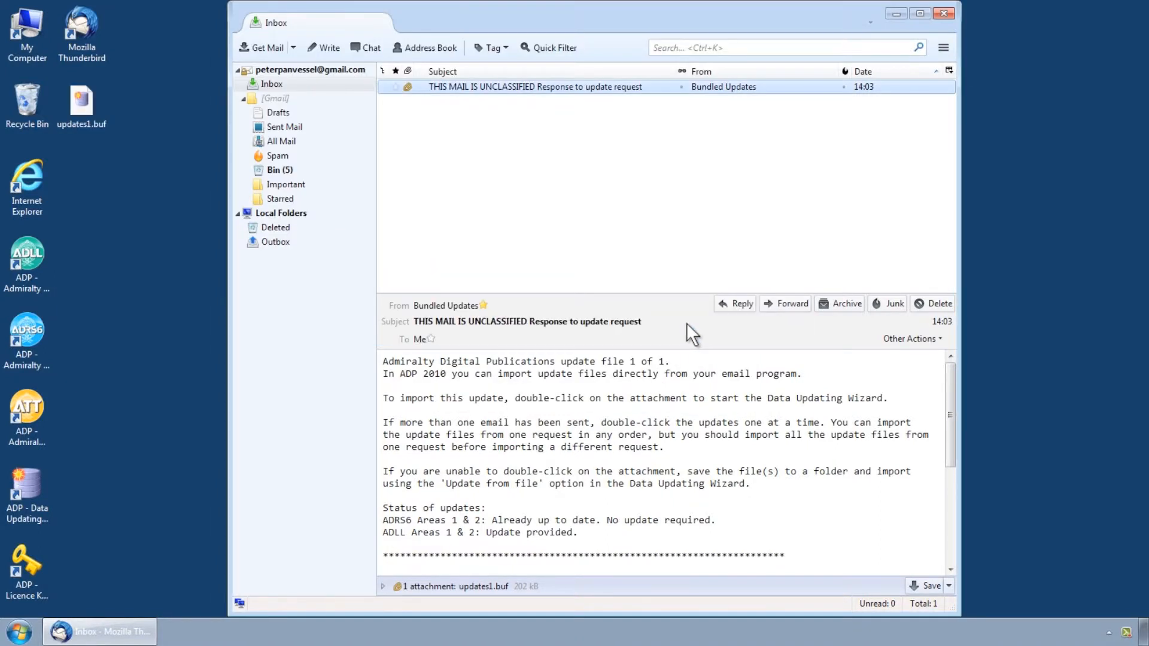
mouse_move(925, 40)
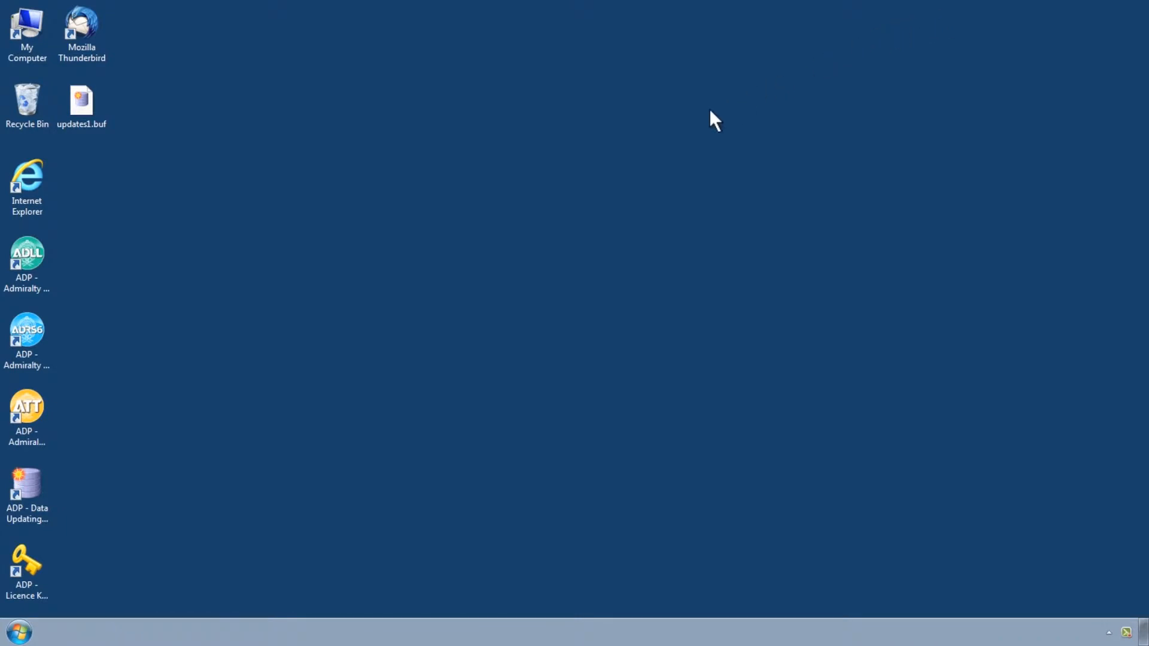
mouse_move(107, 447)
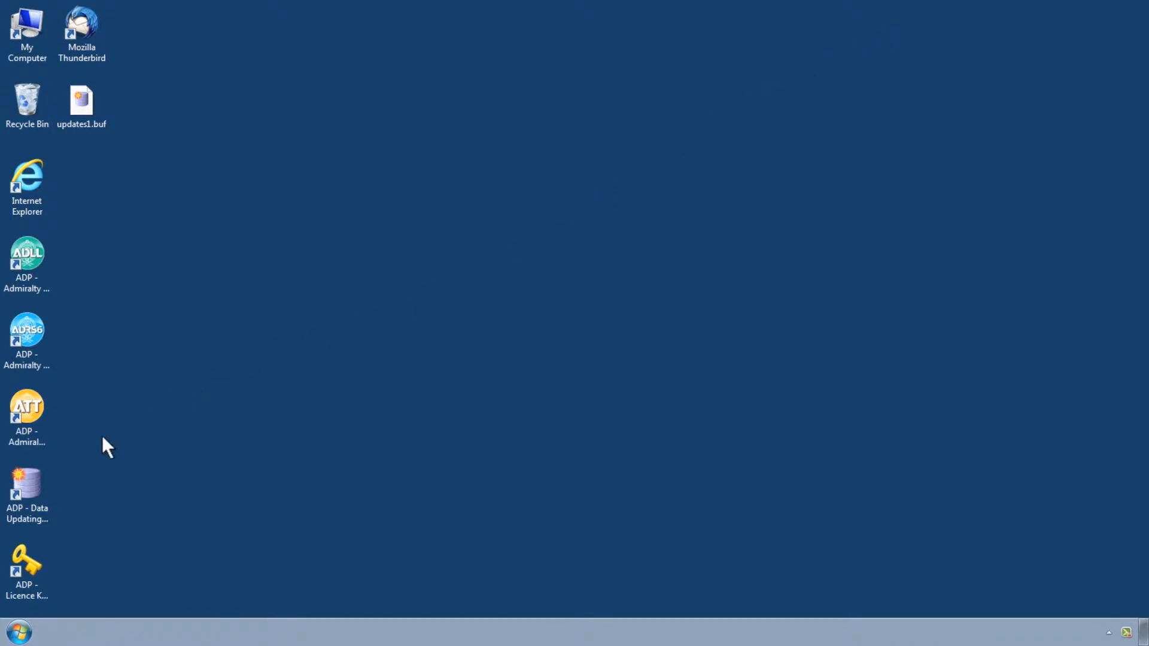
- Start the Data Updating Wizard, keeping 'Apply updates you've already downloaded'
double_click(27, 484)
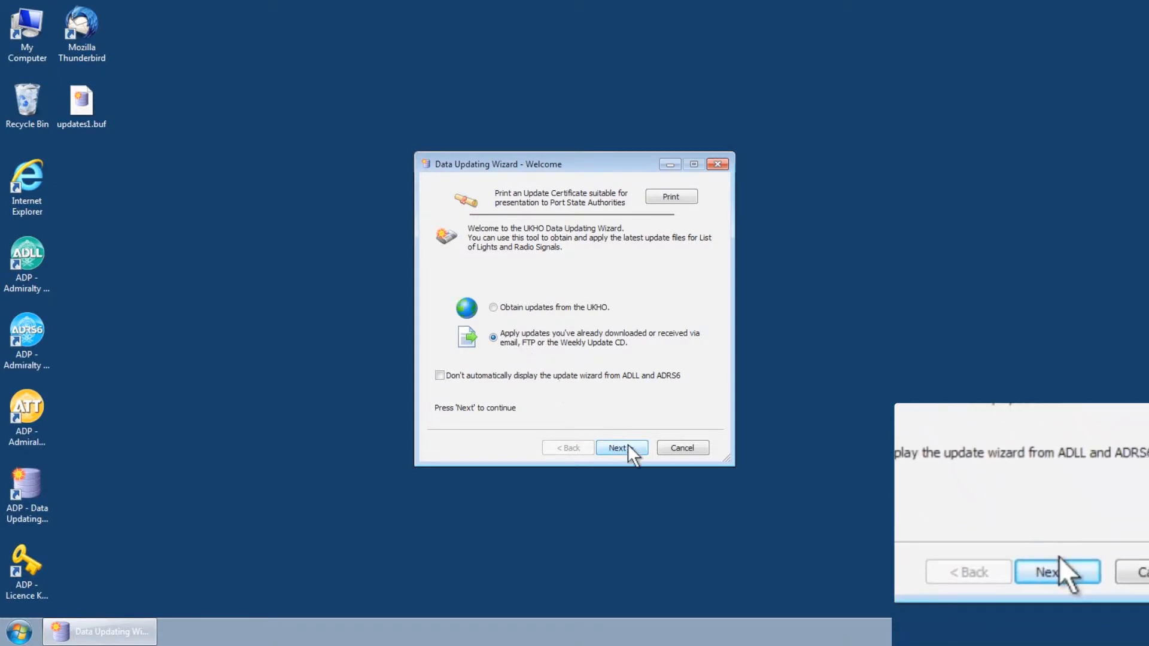
- Proceed with 'Update from file' as the source to the file-selection page
click(621, 448)
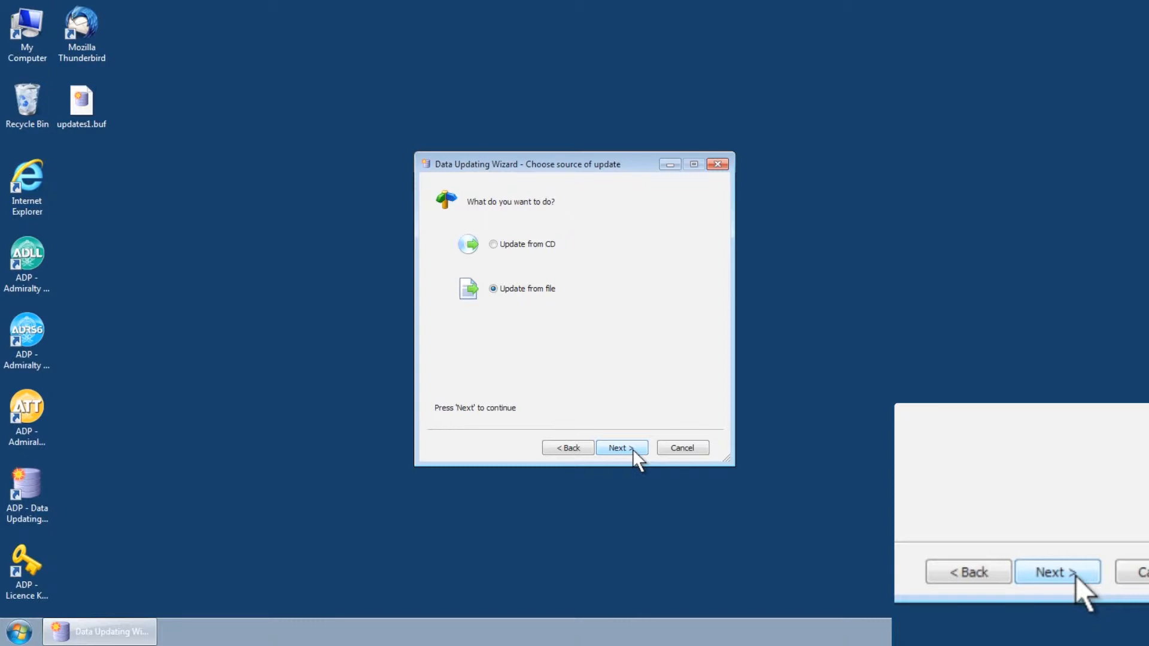
mouse_move(496, 303)
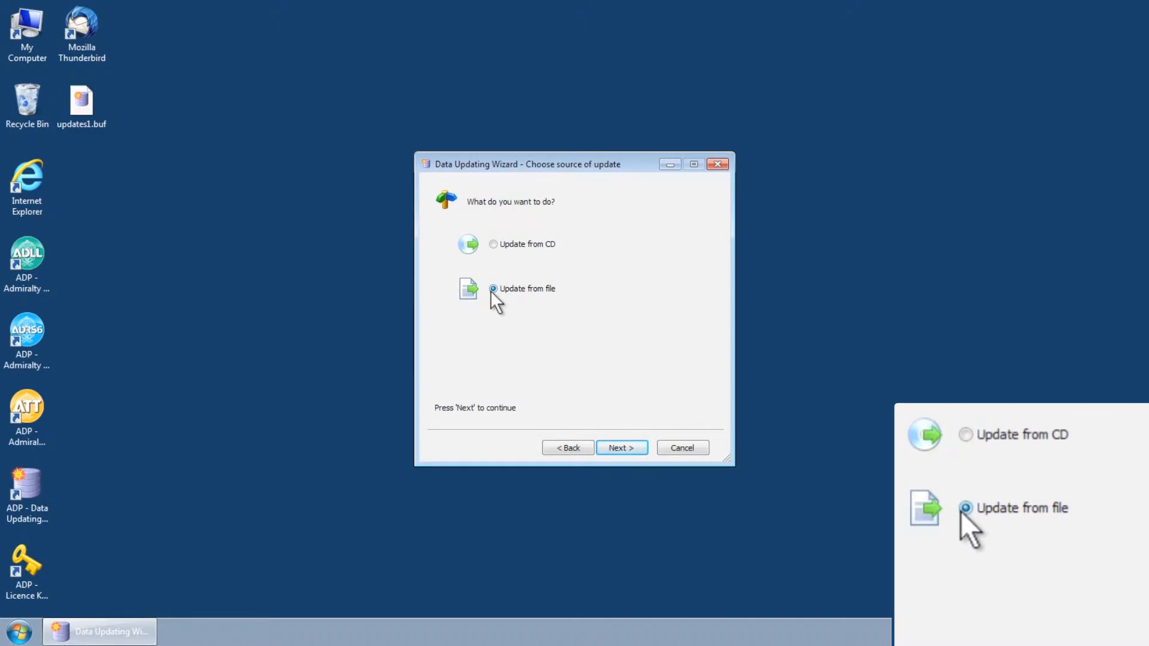
click(621, 447)
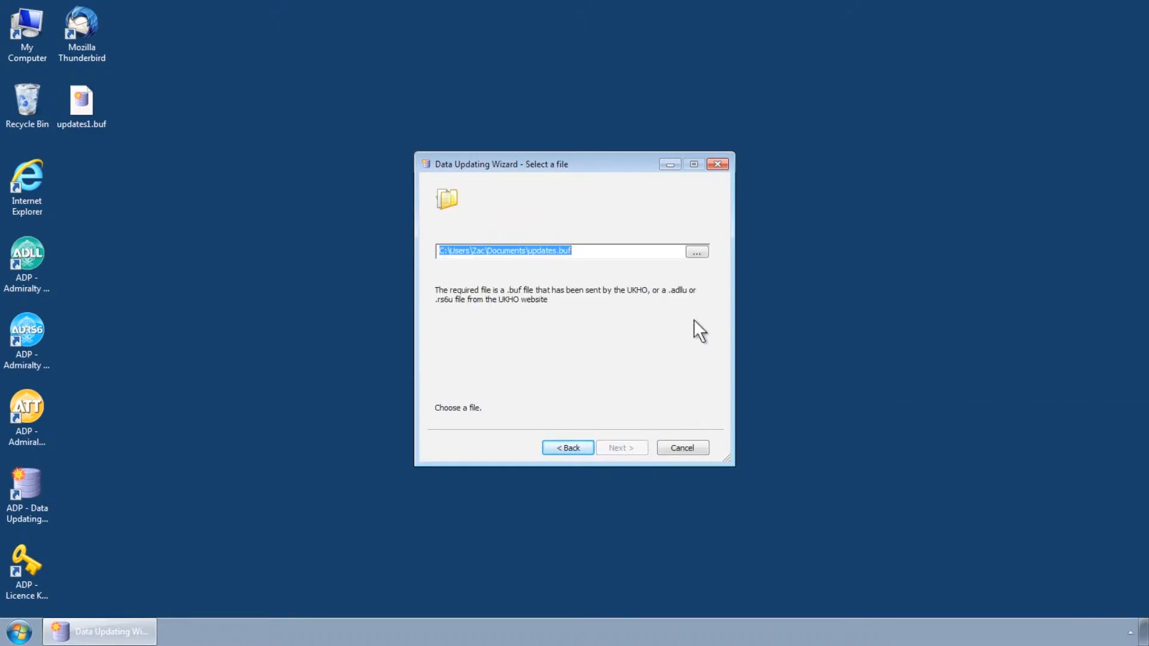
- Choose the Desktop updates1.buf as the update file
click(694, 251)
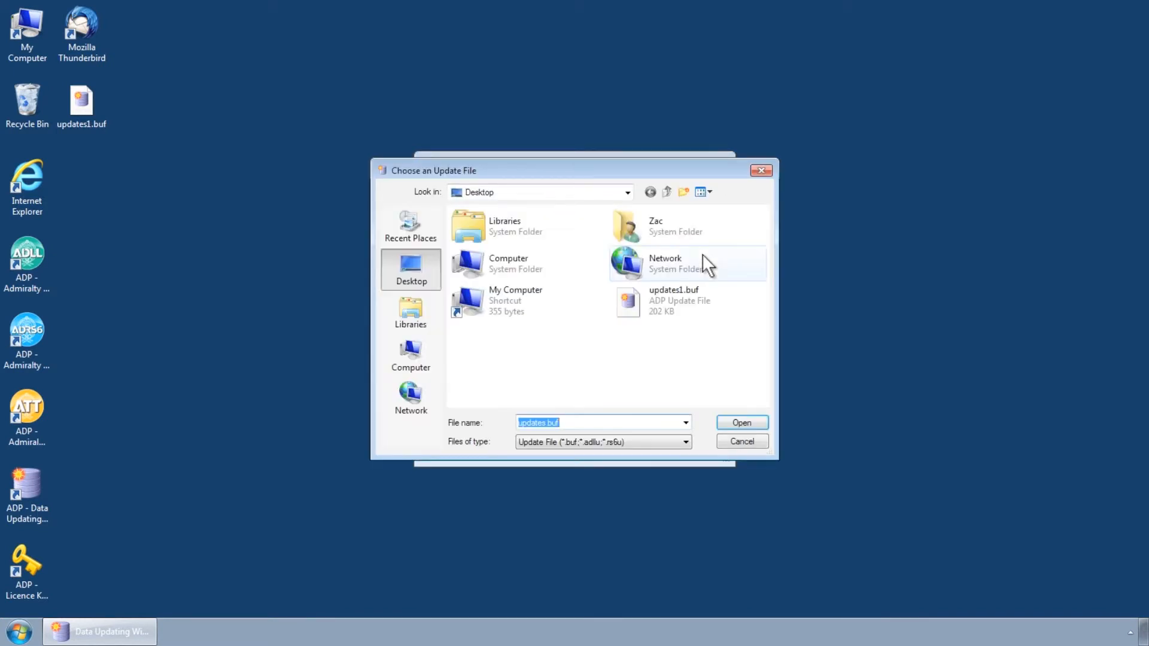
click(672, 300)
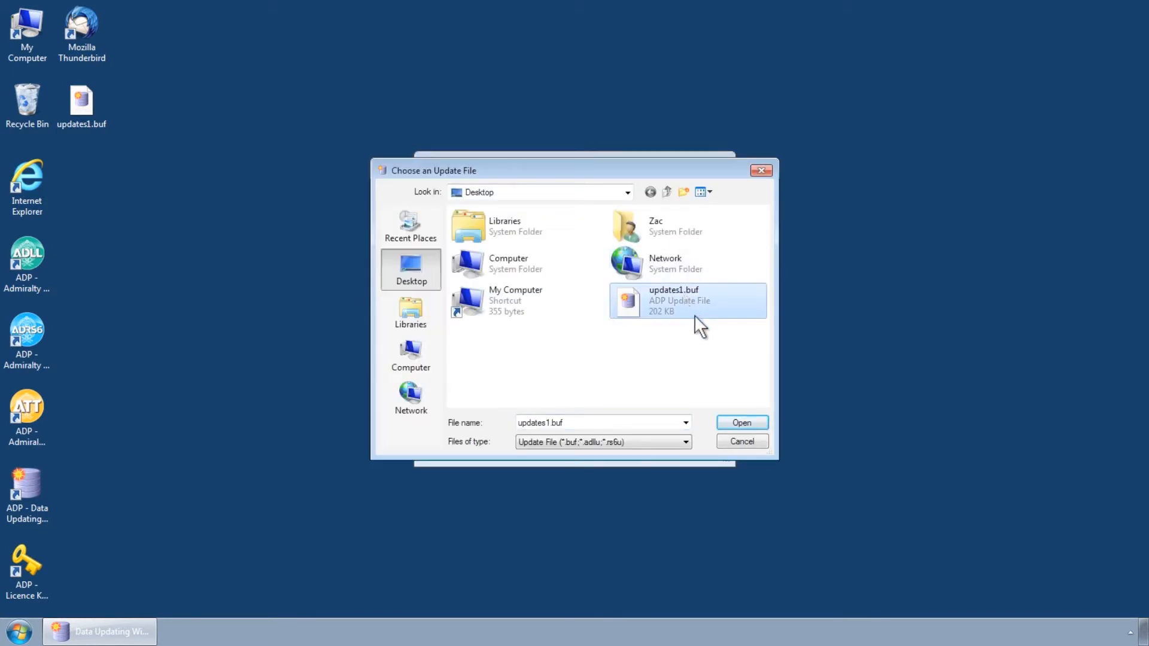
click(740, 423)
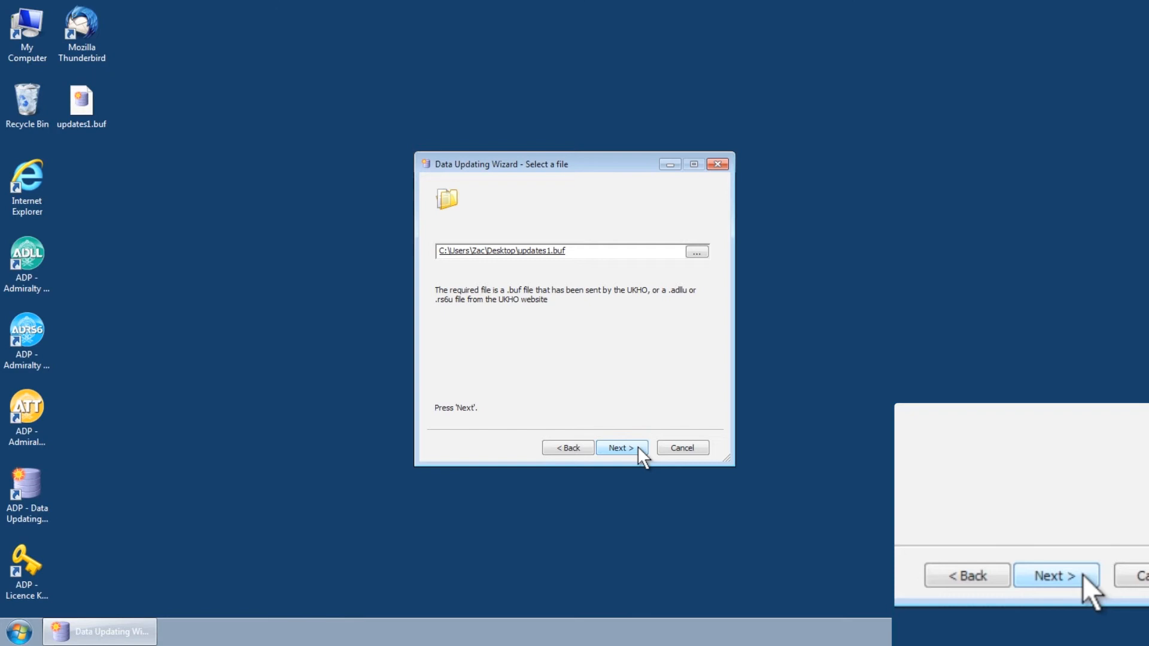
- Run the update to bring ADLL Areas 1 & 2 to Week 15/13 and finish
click(621, 447)
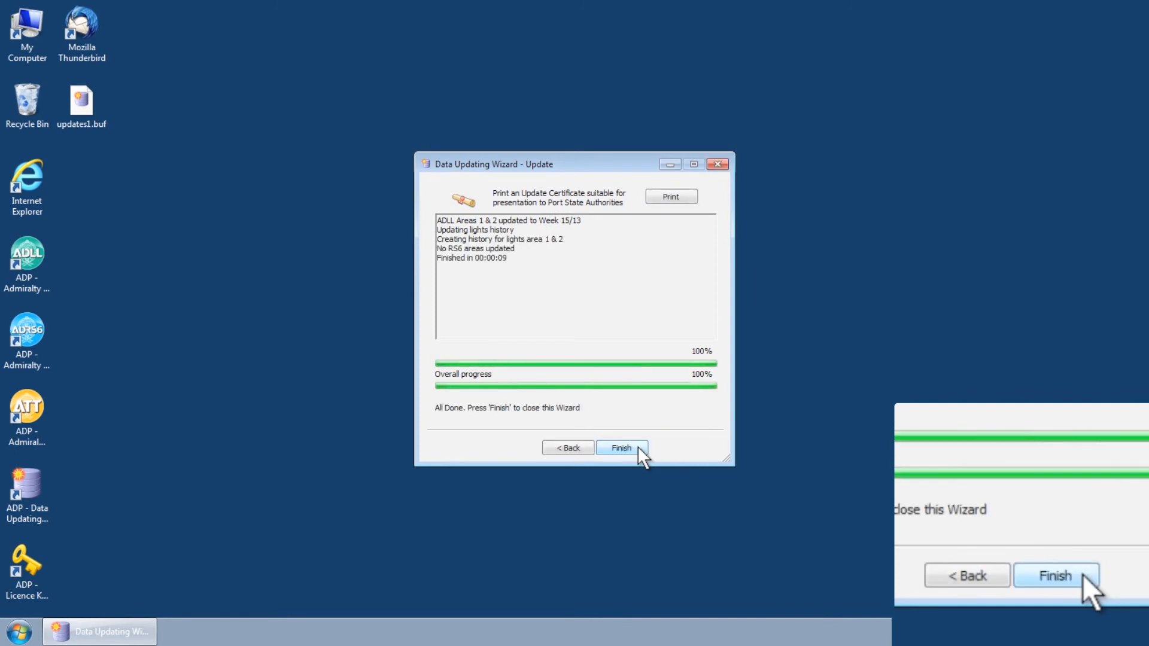
click(620, 447)
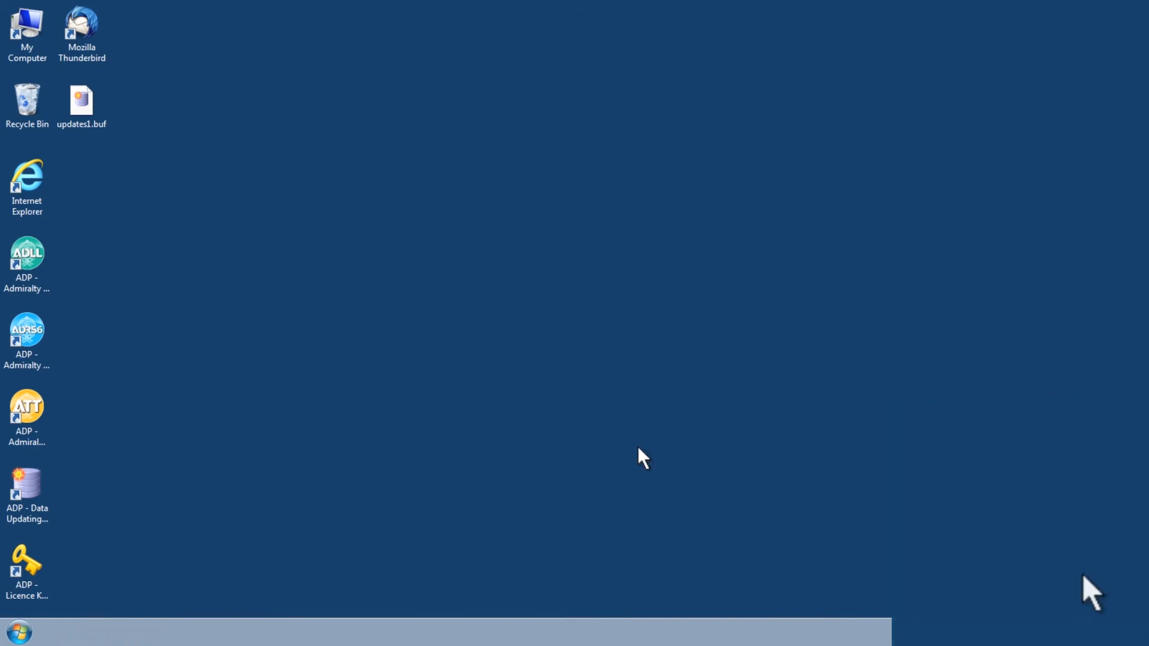